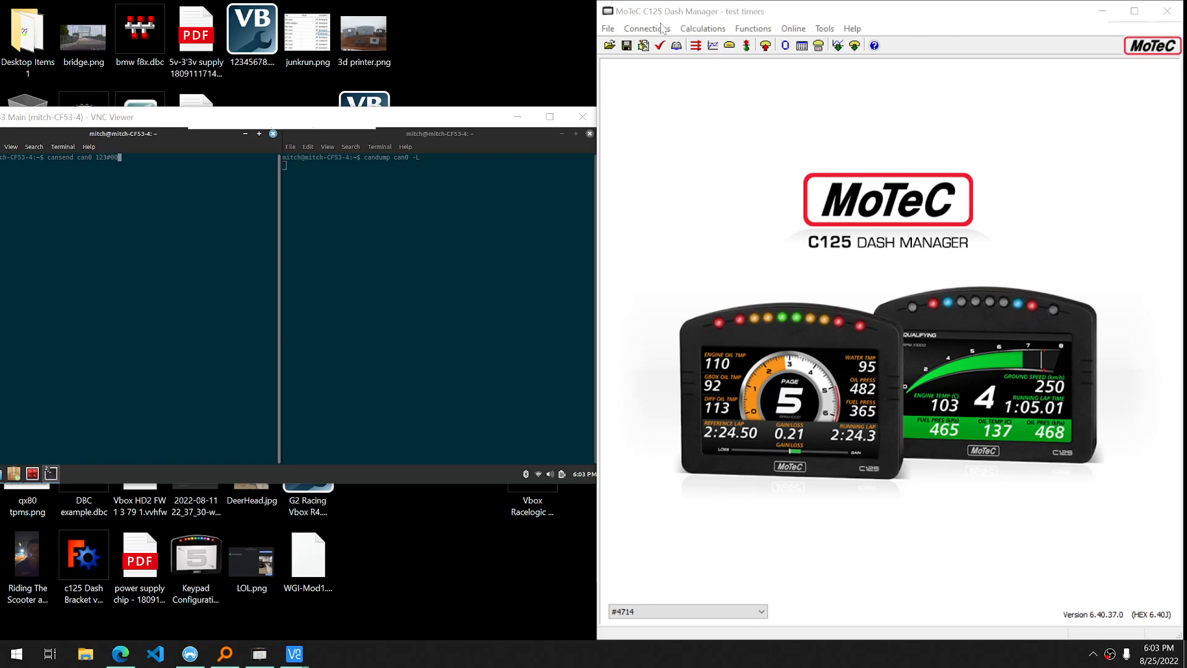
Open Communications setup on CAN 2 and edit the OBDII_Tx transmit message at address 7DF
{"action": "left_click", "coordinate": [647, 28]}
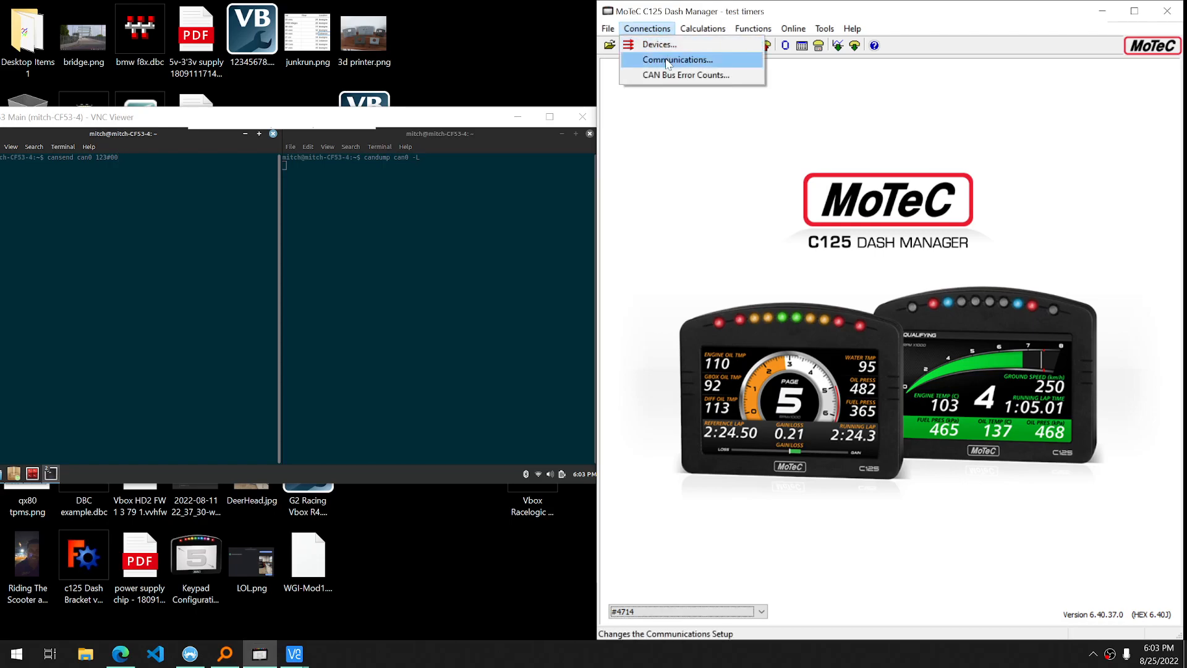
{"action": "left_click", "coordinate": [674, 60]}
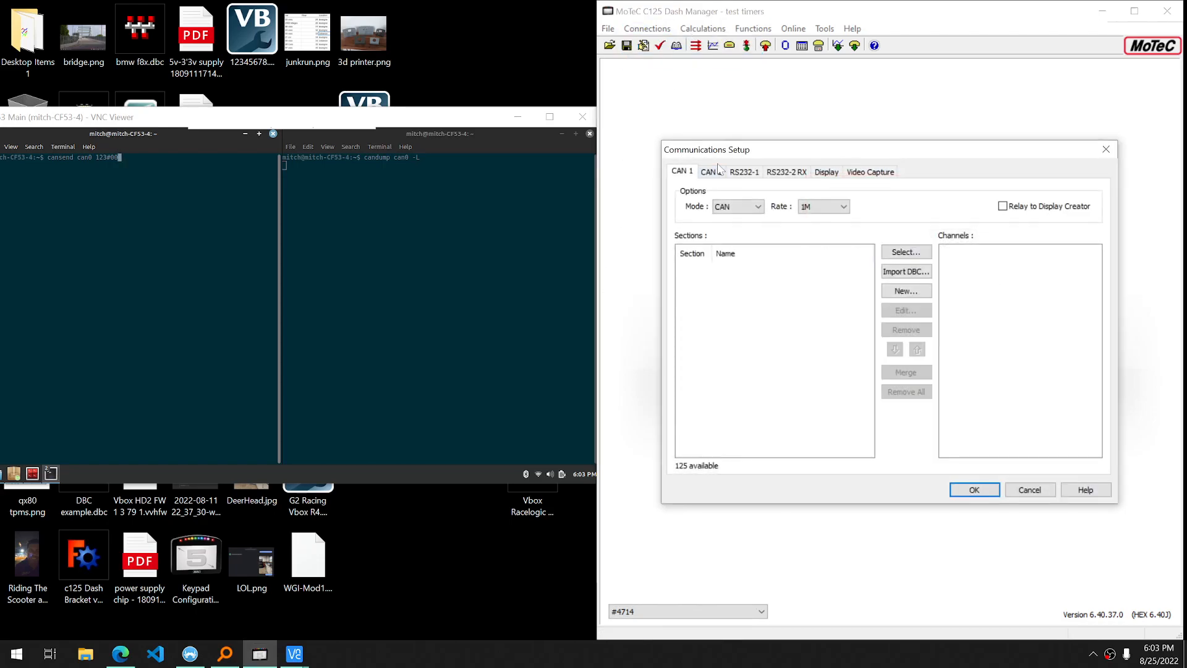
{"action": "left_click", "coordinate": [842, 206]}
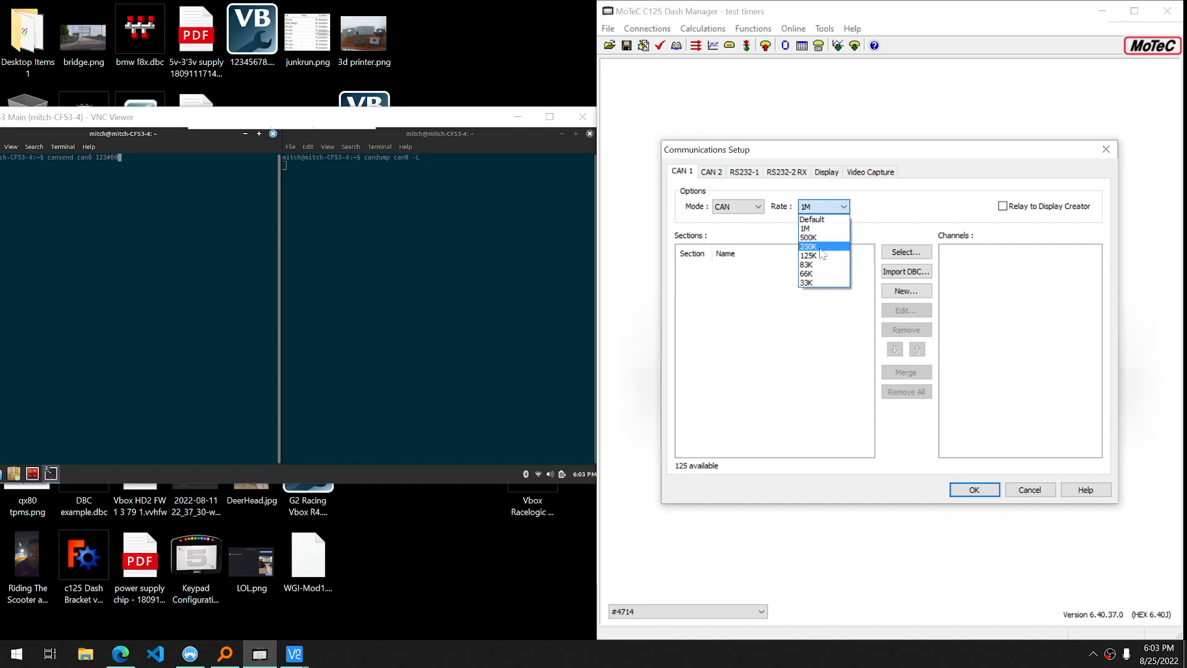
{"action": "left_click", "coordinate": [710, 172]}
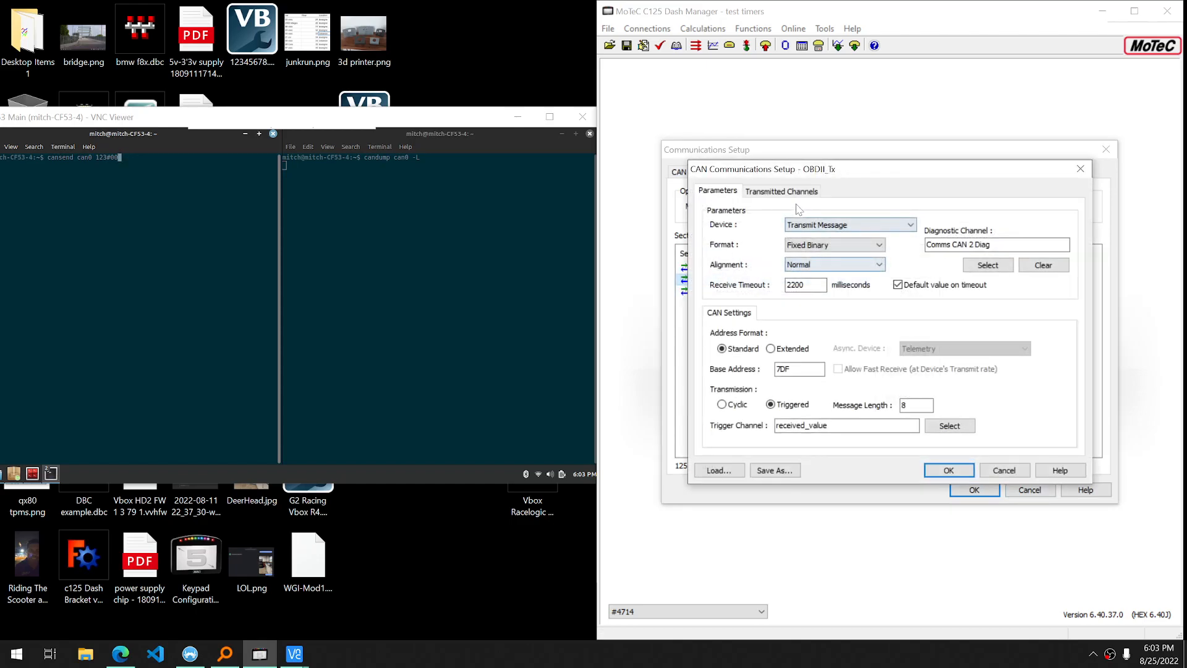
{"action": "left_click", "coordinate": [780, 191]}
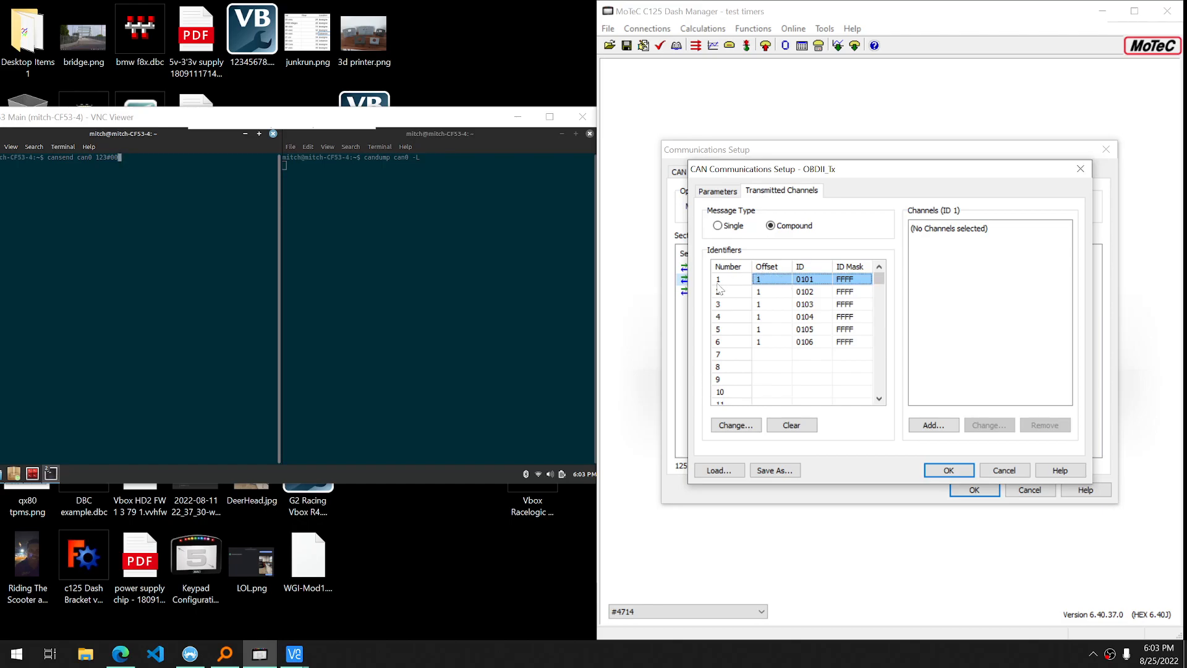
{"action": "mouse_move", "coordinate": [774, 293]}
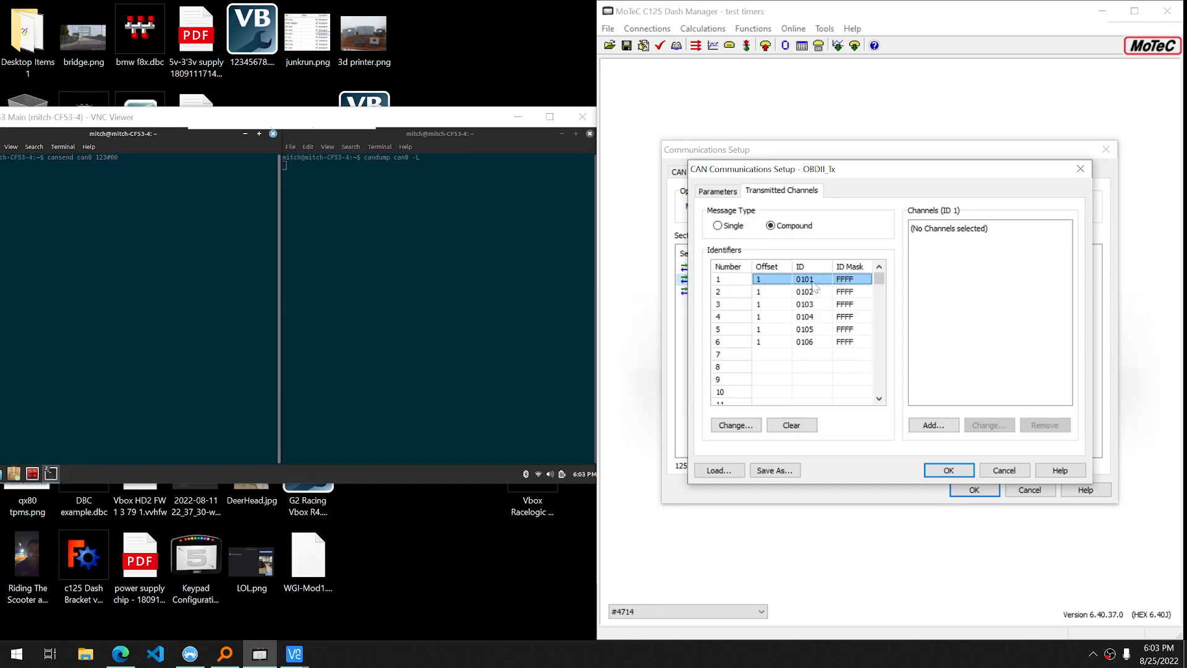
{"action": "left_click", "coordinate": [804, 291]}
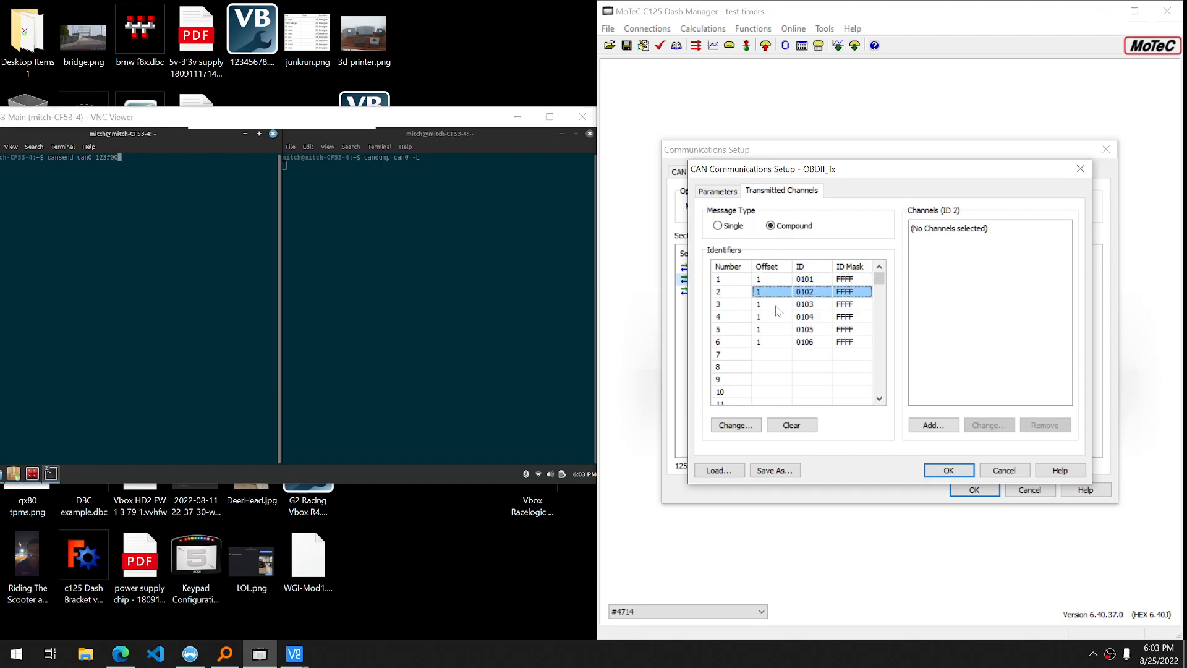
{"action": "left_click", "coordinate": [804, 315]}
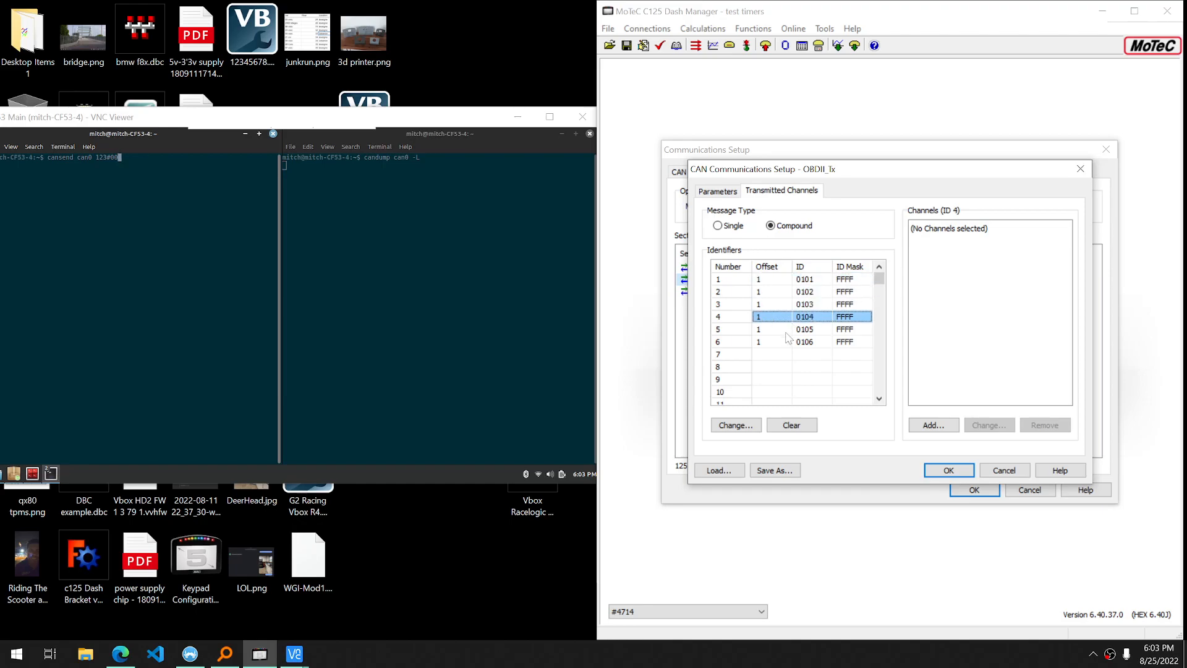
{"action": "left_click", "coordinate": [804, 341]}
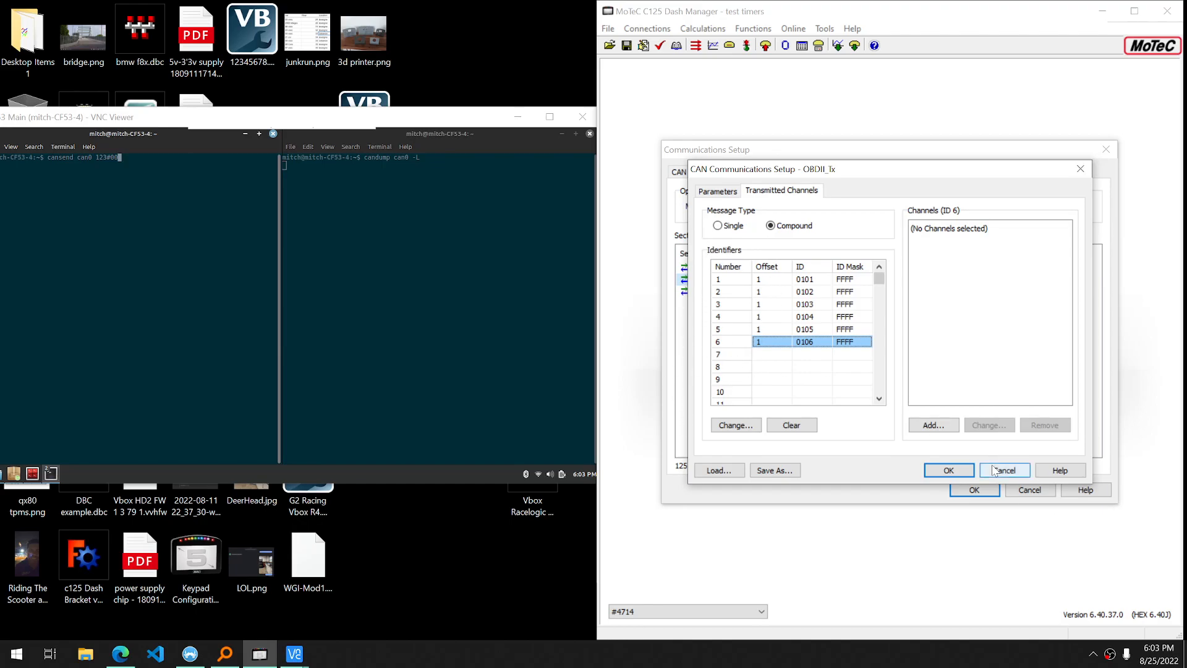
{"action": "left_click", "coordinate": [717, 189]}
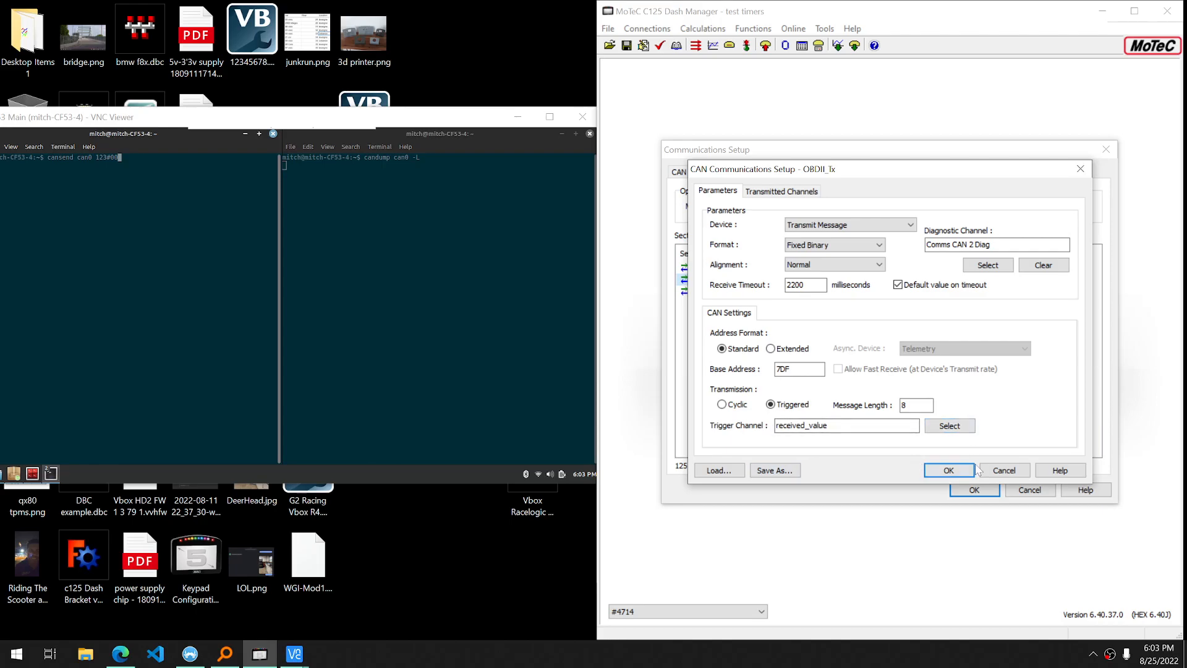
Inspect the 'testing compound tx stuff' receive message: address 123, received_value channel
{"action": "left_click", "coordinate": [948, 470]}
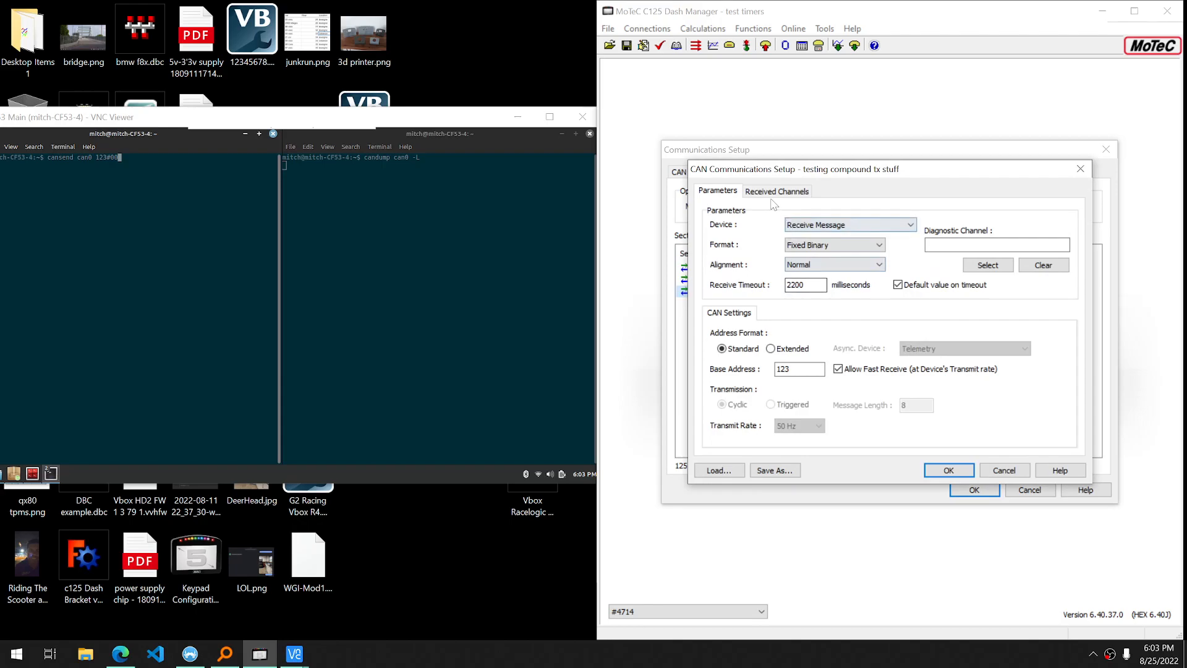
{"action": "left_click", "coordinate": [798, 369]}
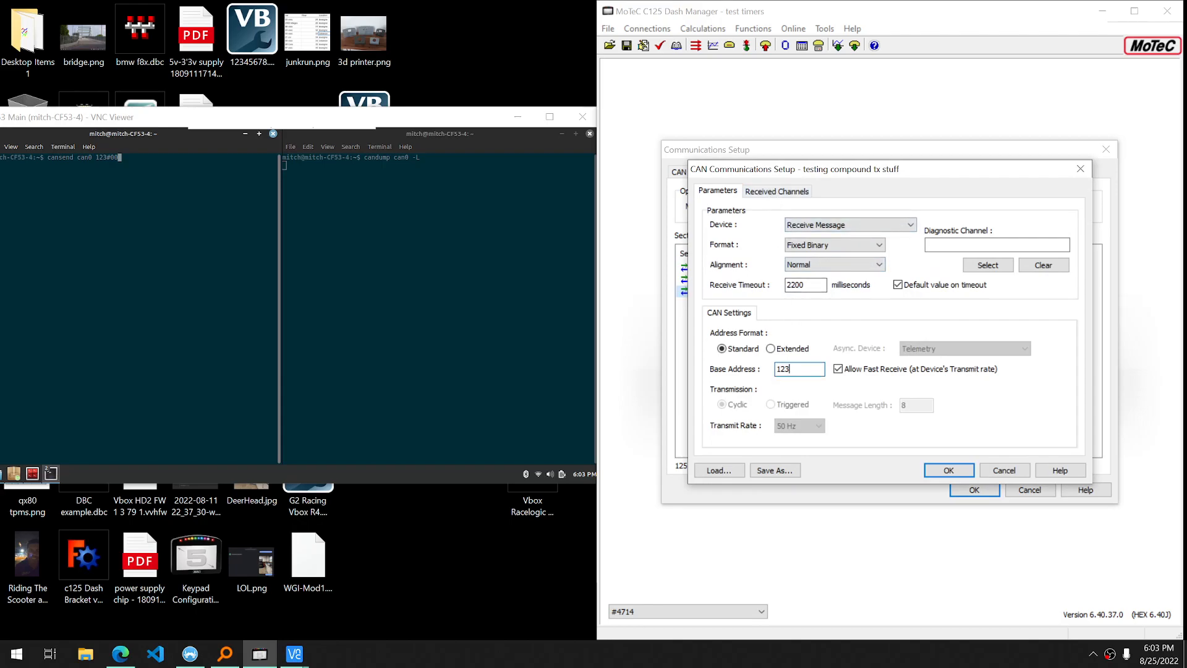
{"action": "left_click", "coordinate": [775, 191]}
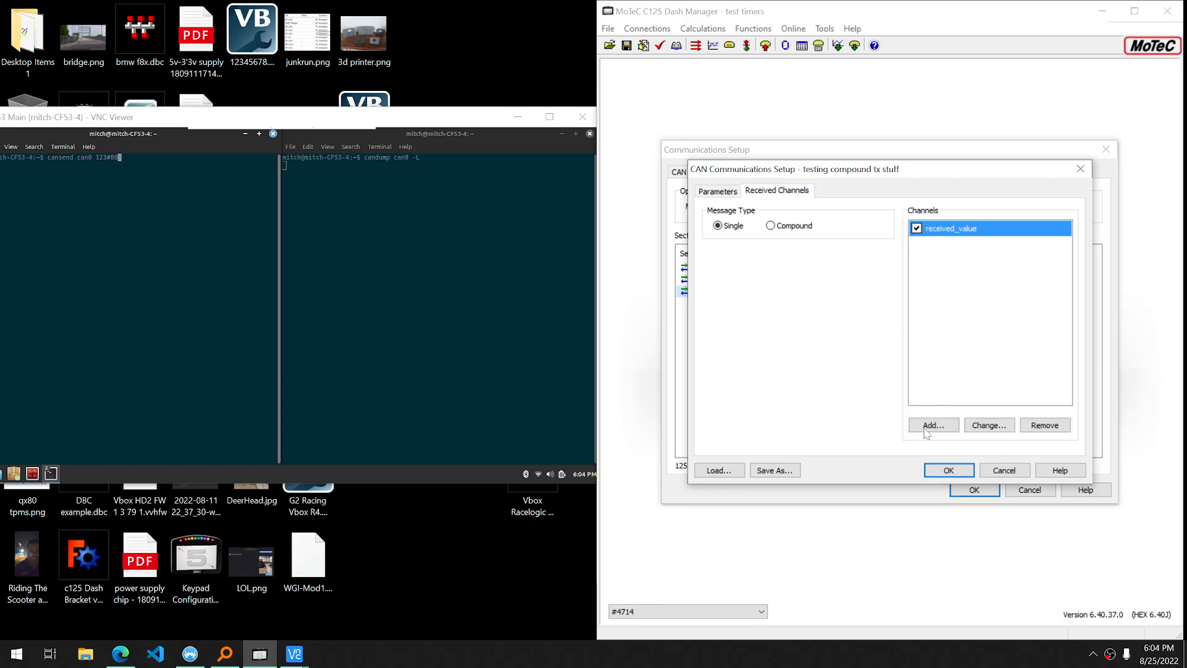
{"action": "left_click", "coordinate": [988, 424]}
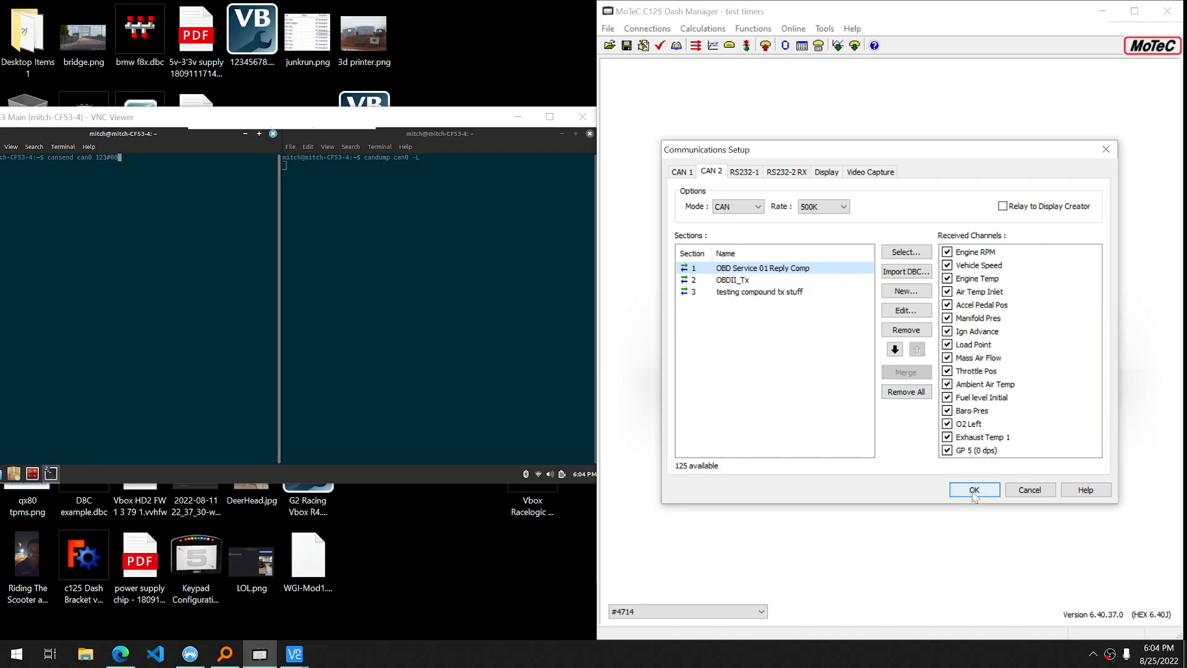
Apply the CAN communications setup and accept the venue and vehicle confirmation
{"action": "left_click", "coordinate": [974, 489]}
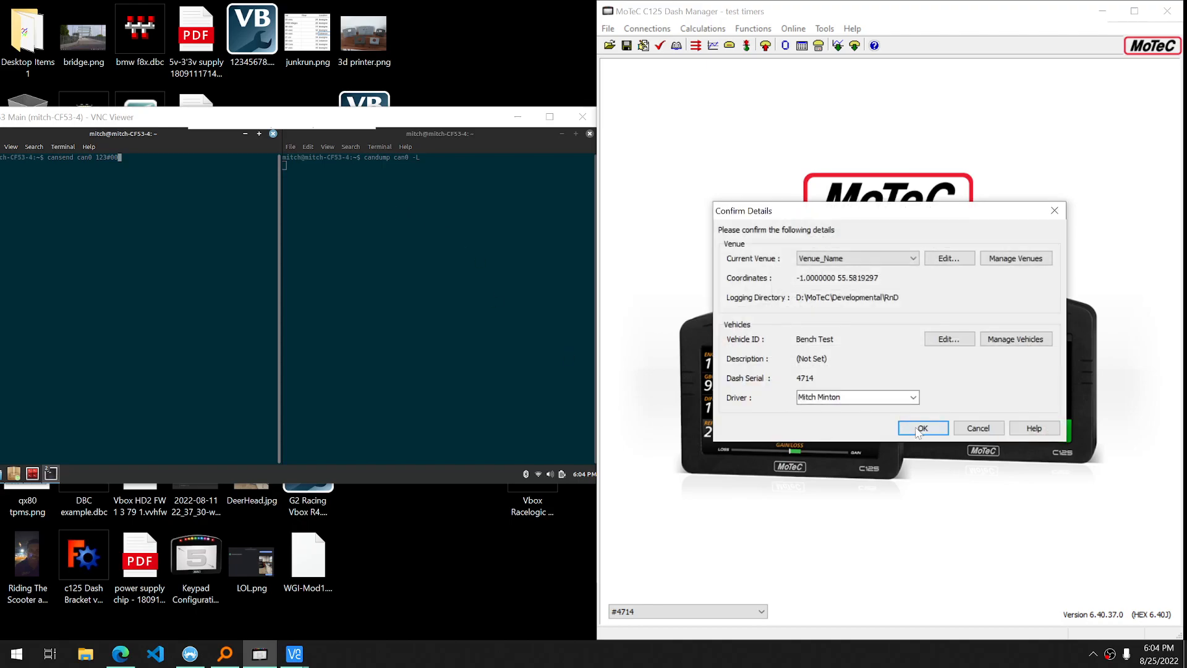
{"action": "left_click", "coordinate": [921, 428]}
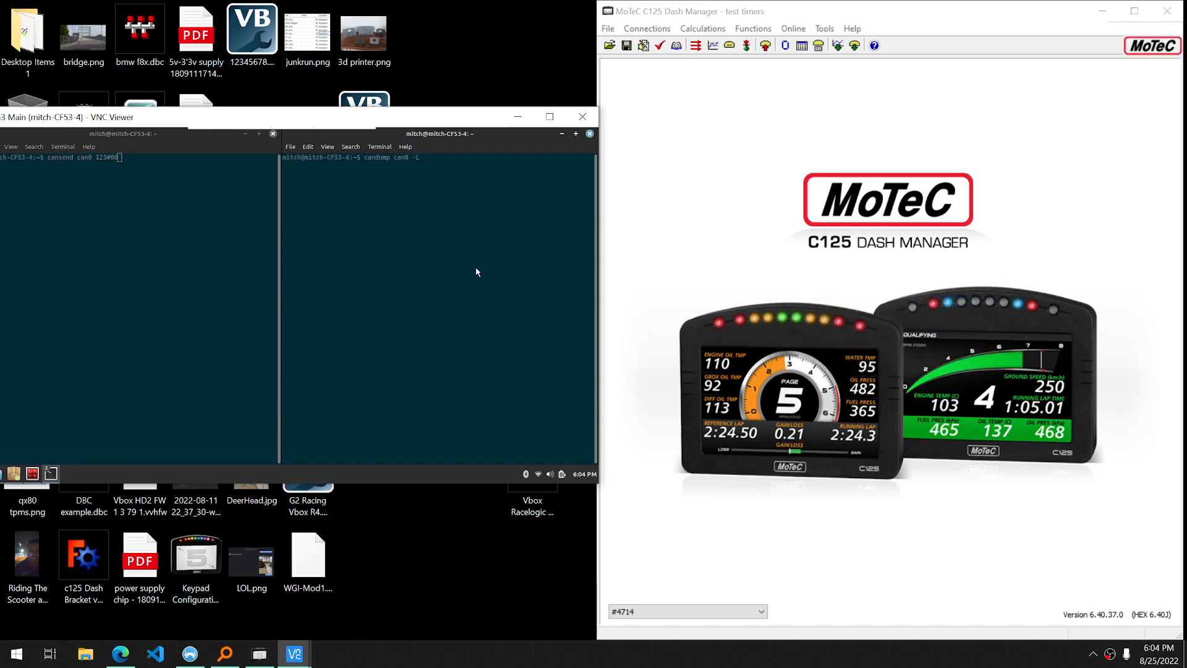
{"action": "mouse_move", "coordinate": [349, 220]}
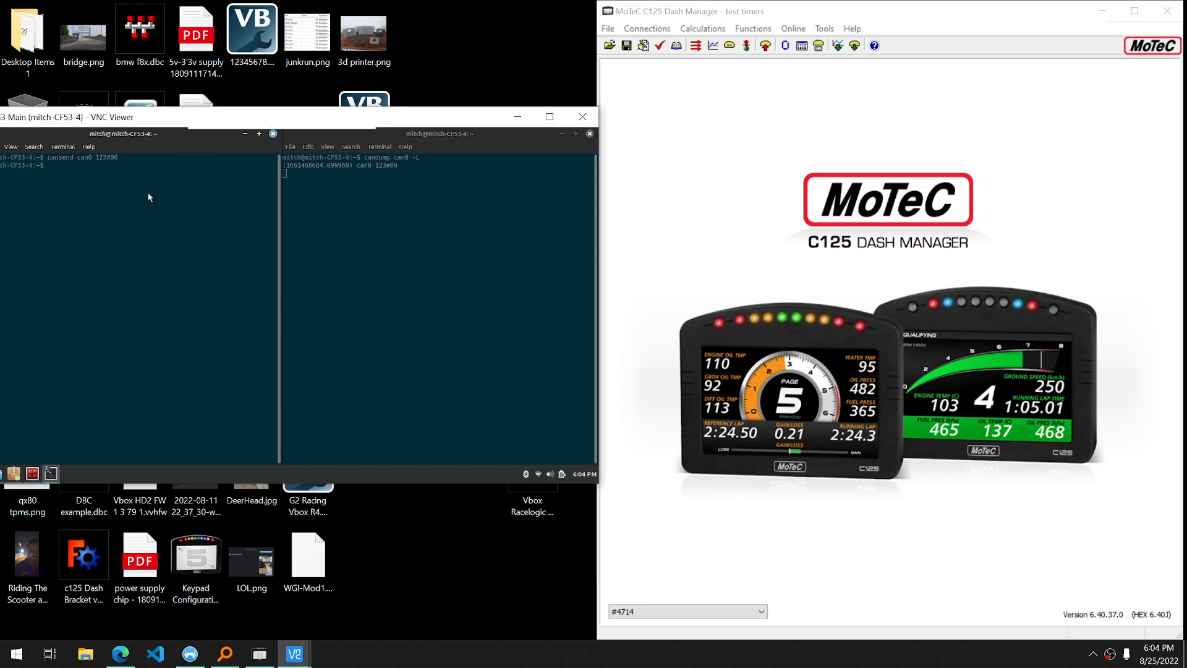
Send trigger frame 123#01 on can0 and watch candump for the dash's 7DF reply
{"action": "type", "text": "cansend can0 123#01"}
{"action": "type", "text": "cansend can0 123#02"}
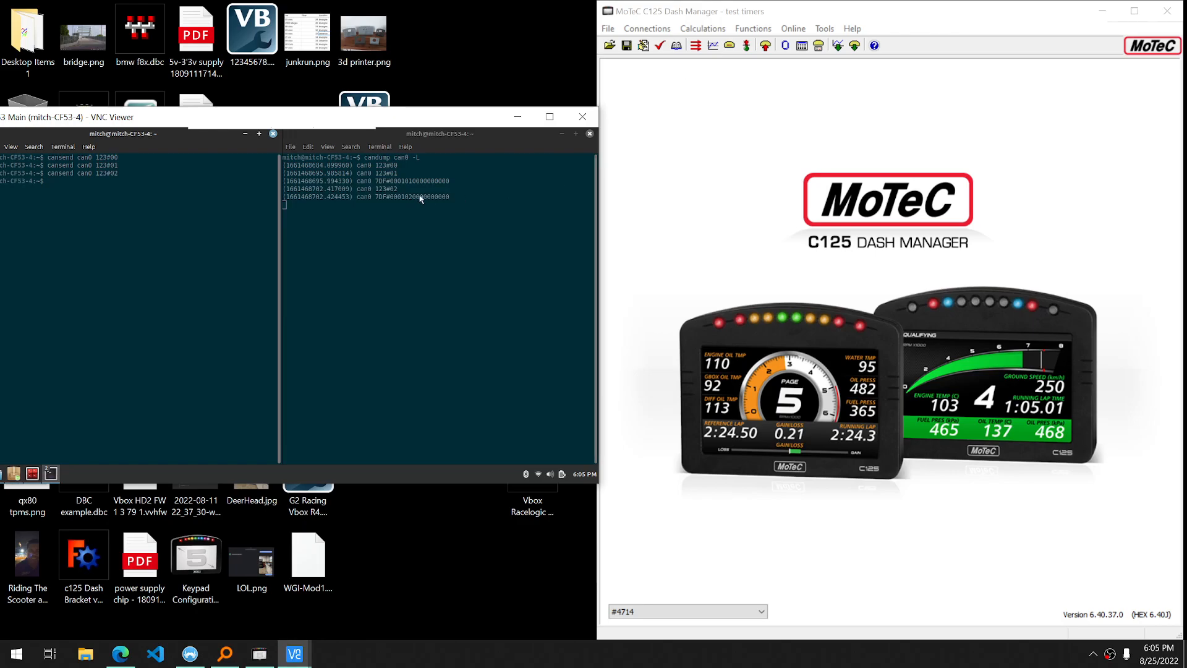
{"action": "mouse_move", "coordinate": [359, 226]}
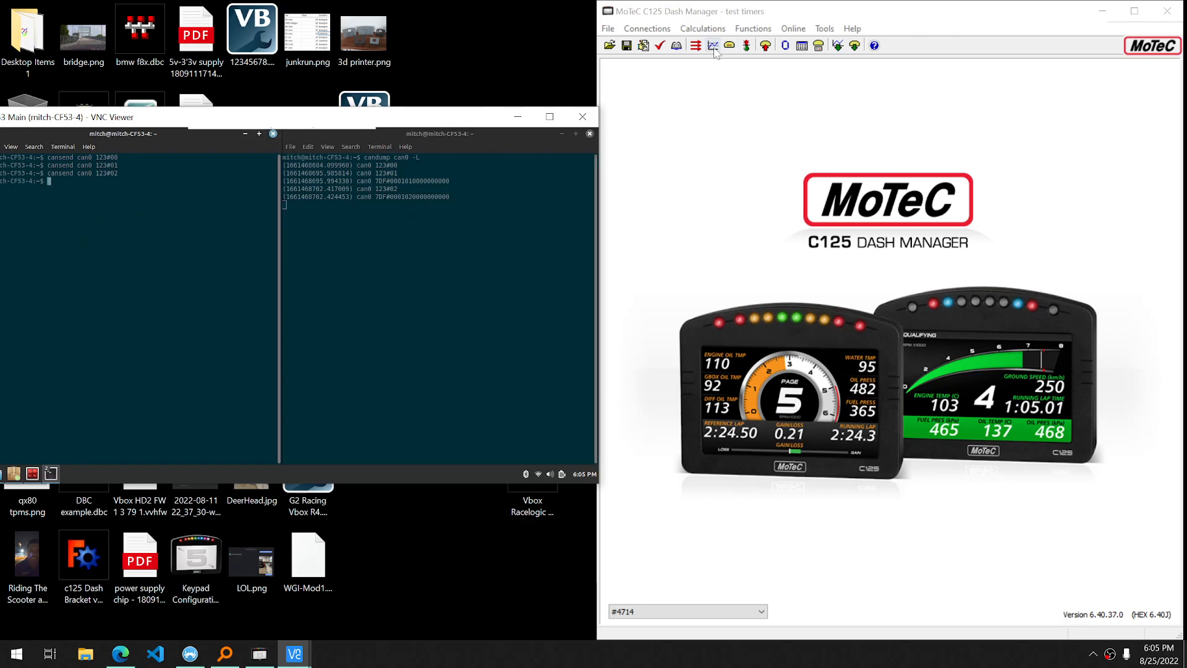
{"action": "left_click", "coordinate": [646, 28]}
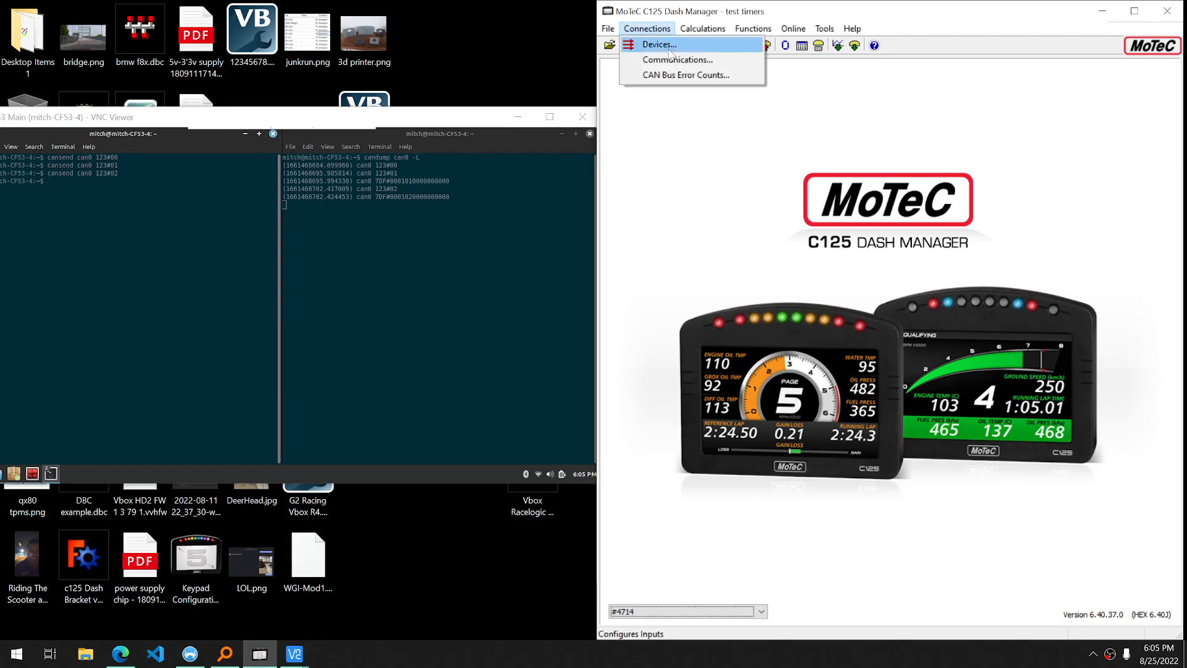
{"action": "left_click", "coordinate": [702, 28]}
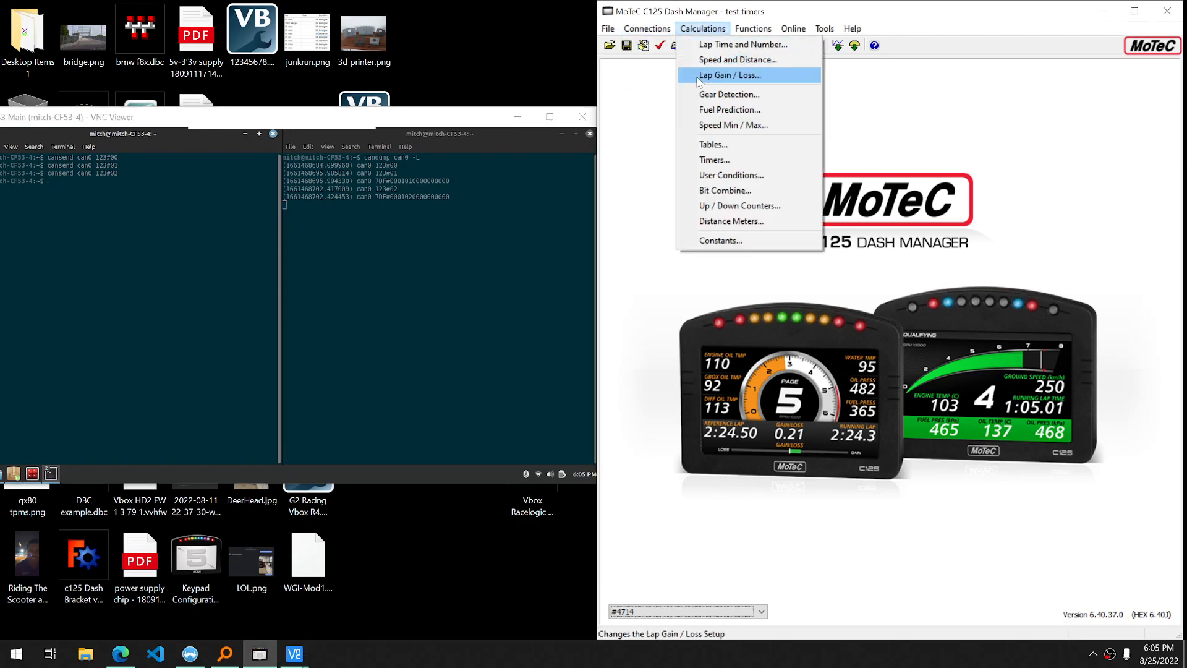
{"action": "left_click", "coordinate": [646, 27]}
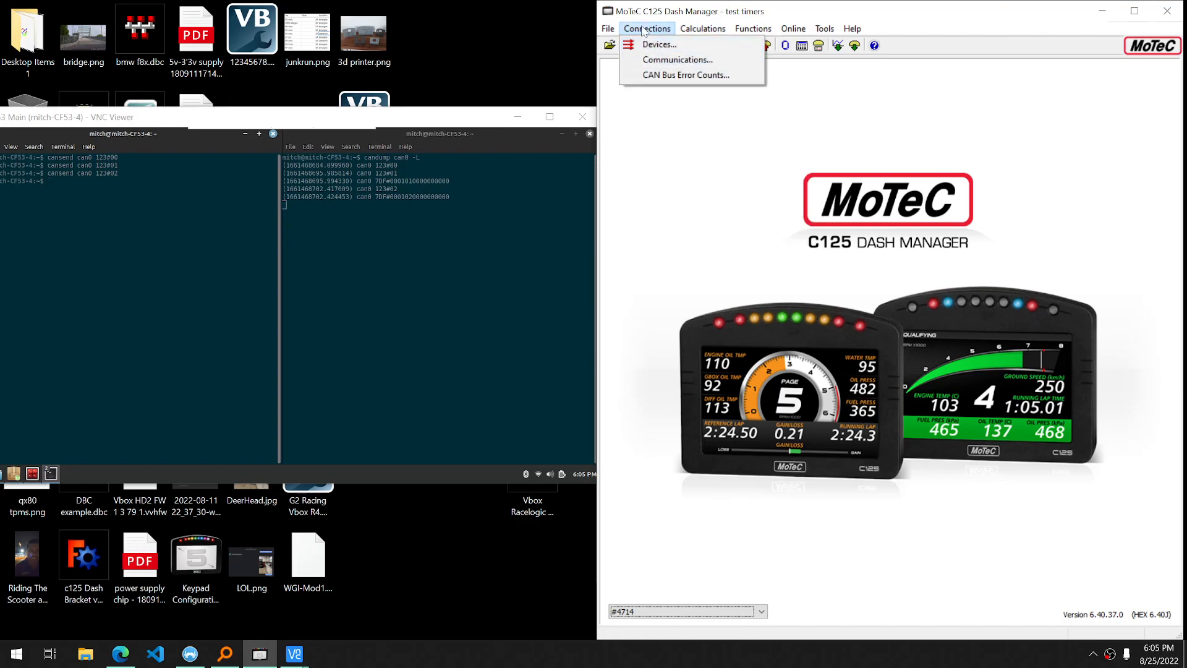
{"action": "mouse_move", "coordinate": [658, 44]}
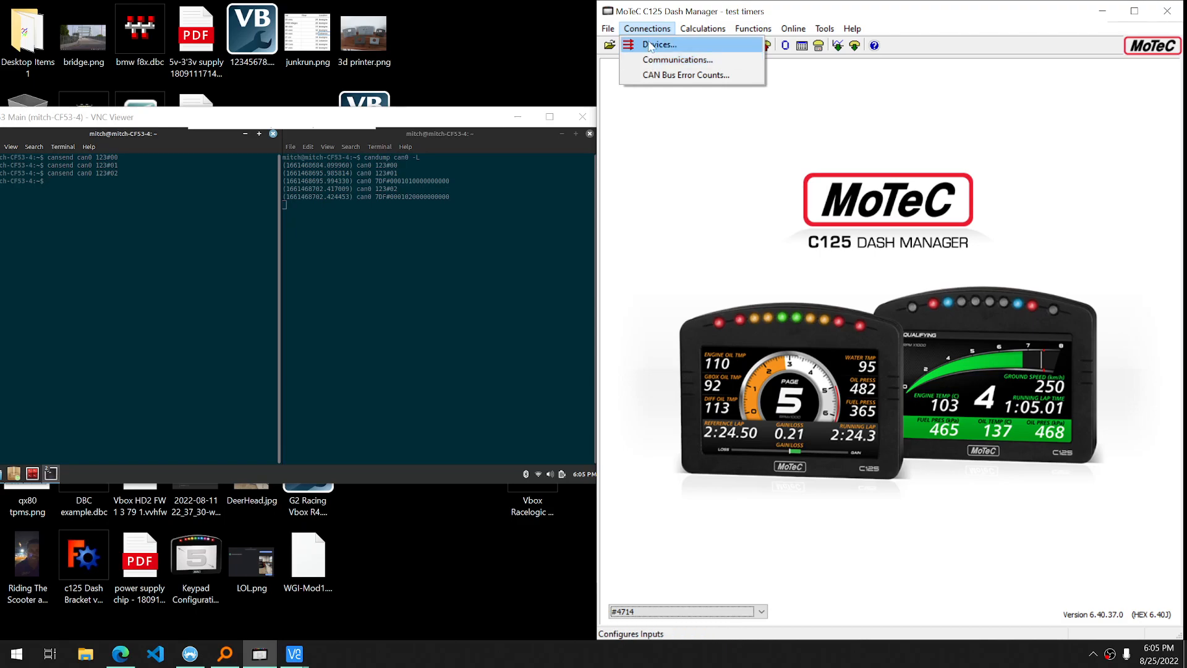
{"action": "mouse_move", "coordinate": [683, 74]}
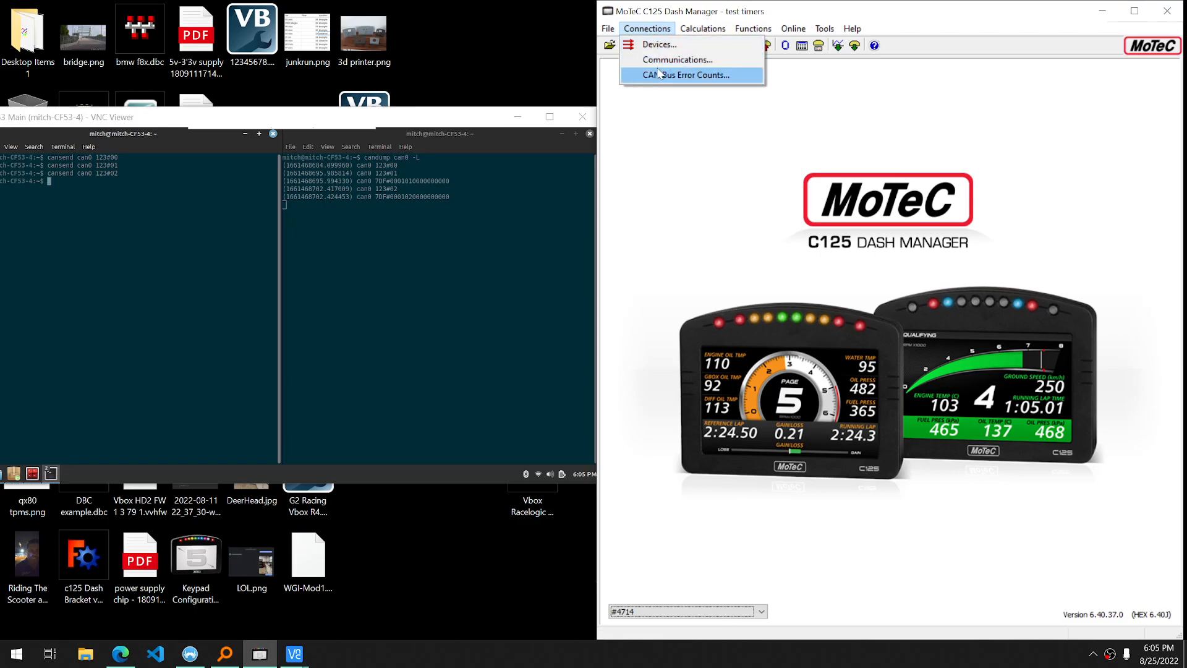
{"action": "mouse_move", "coordinate": [677, 60]}
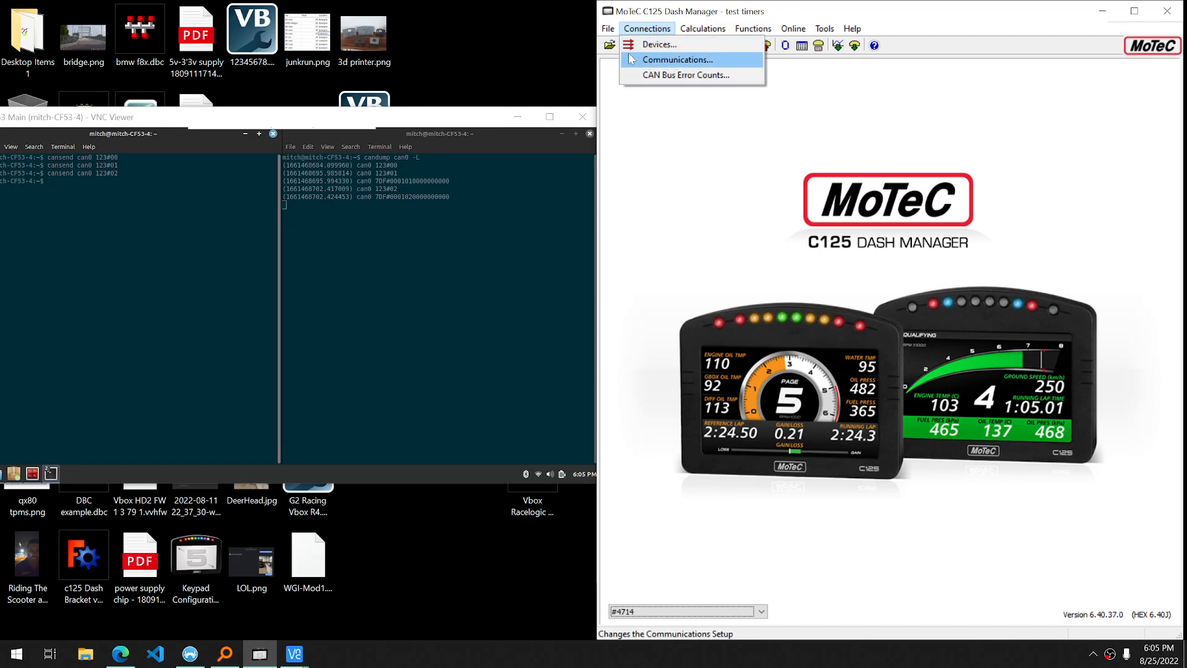
{"action": "mouse_move", "coordinate": [677, 60]}
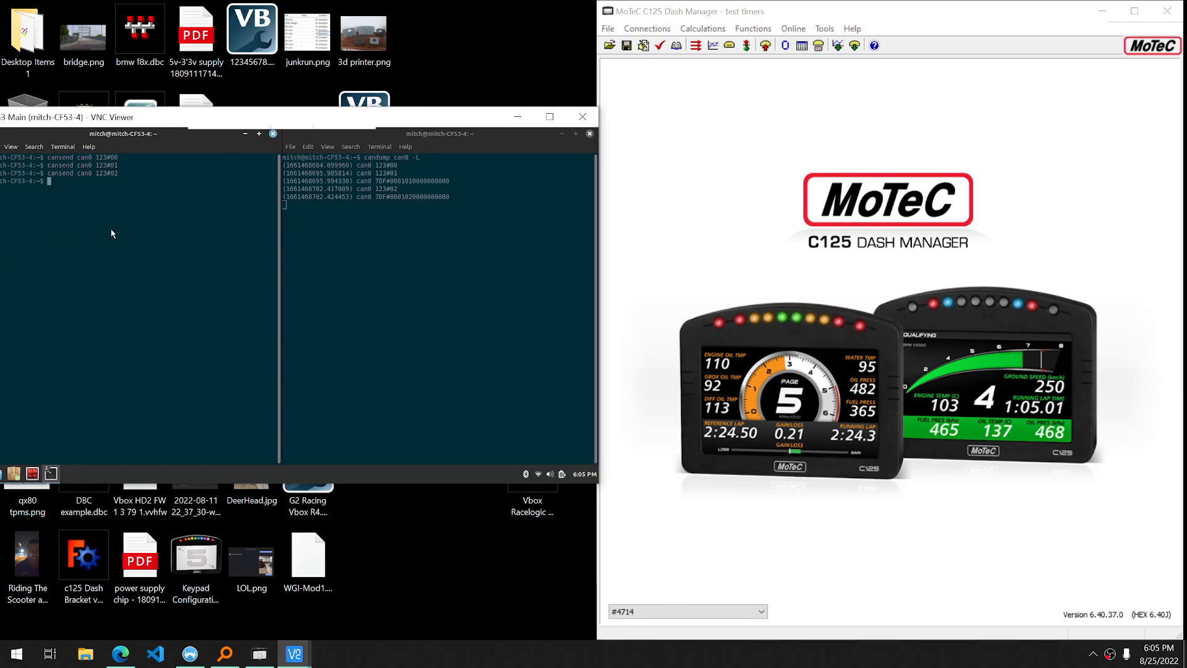
Send trigger frame 123#02 on can0, then bring up Dash Manager's connection options
{"action": "type", "text": "cansend can0 123#02"}
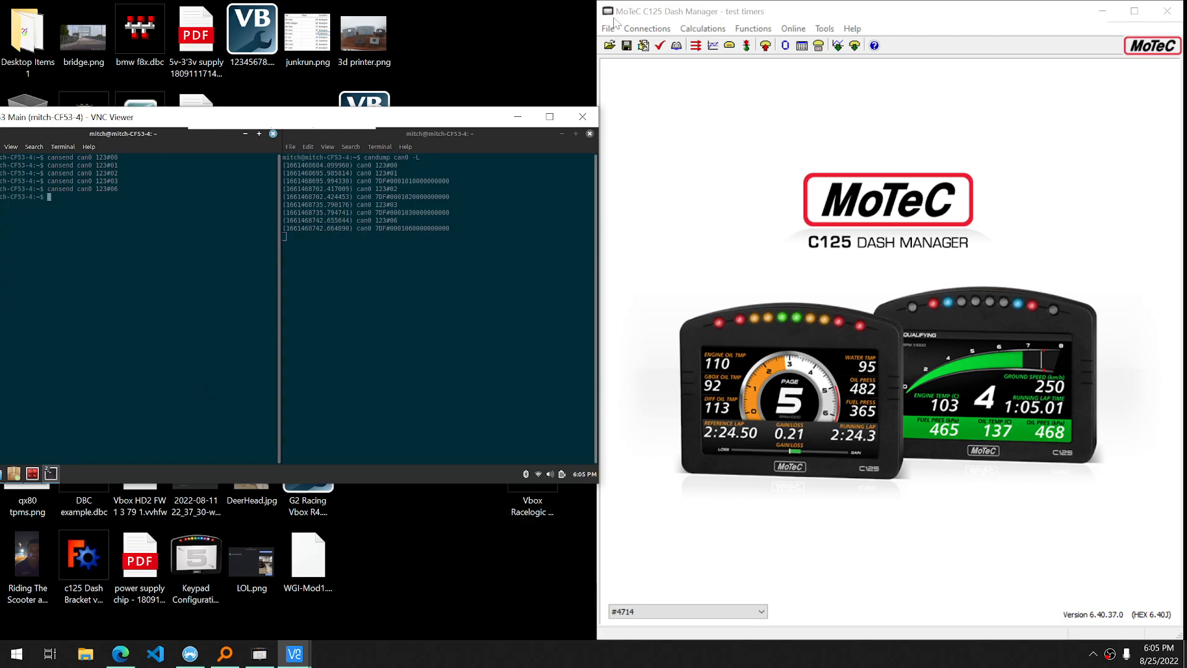
{"action": "left_click", "coordinate": [646, 28]}
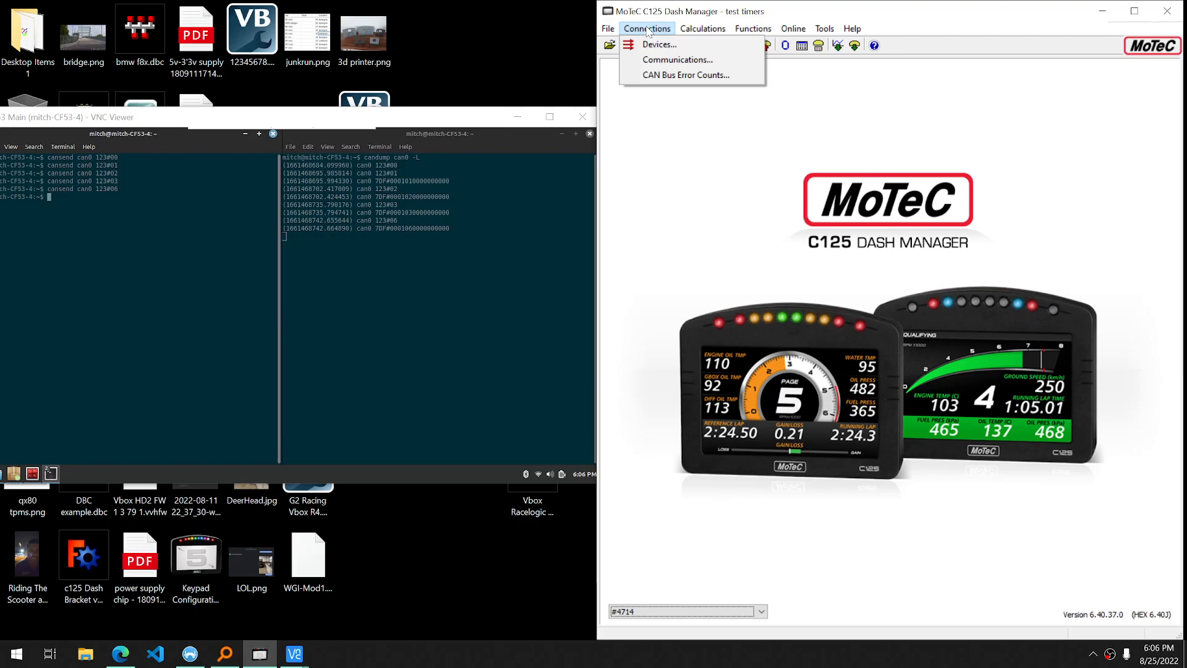
{"action": "mouse_move", "coordinate": [792, 194]}
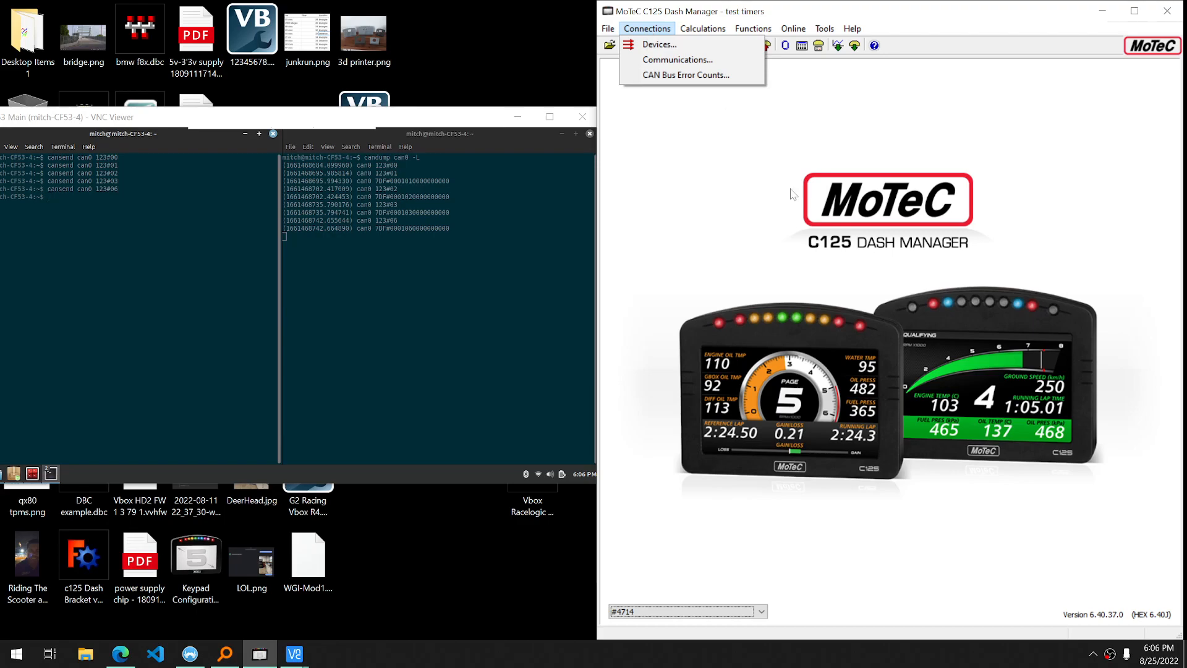